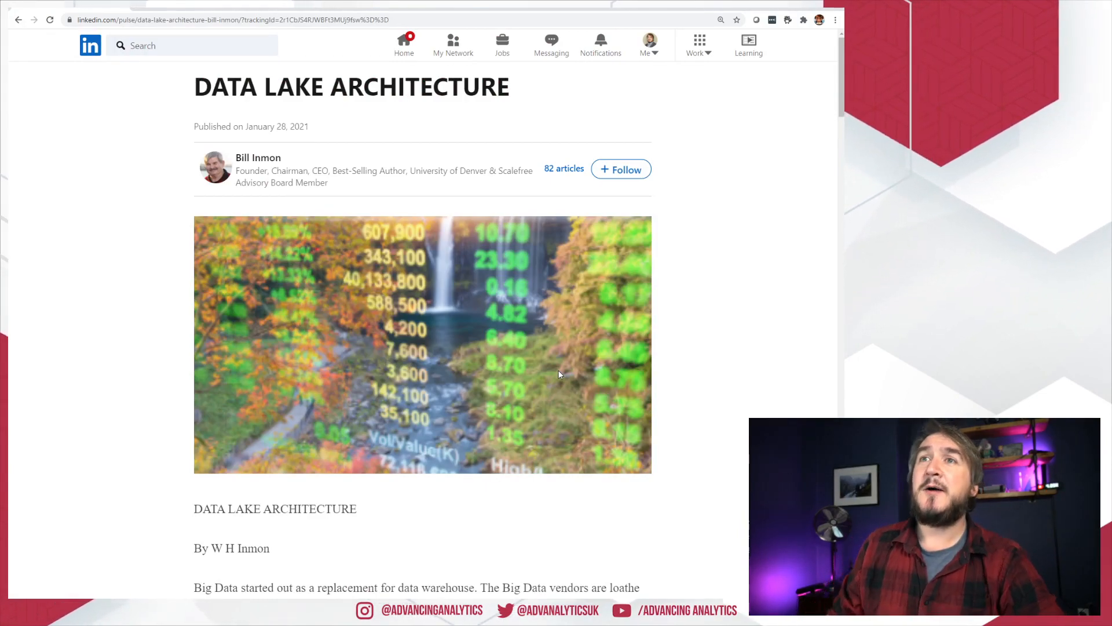
Step: Scroll past the header image to the opening paragraphs on Big Data and data warehouses
{"action": "scroll", "scroll_direction": "down", "scroll_amount": 3}
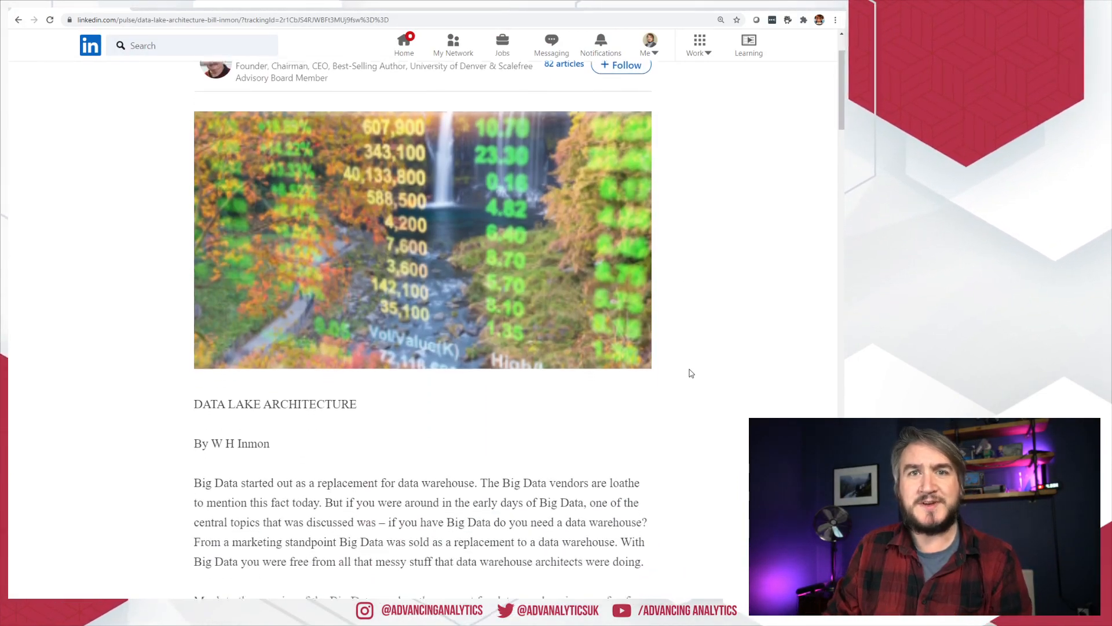
{"action": "scroll", "scroll_direction": "down", "scroll_amount": 3}
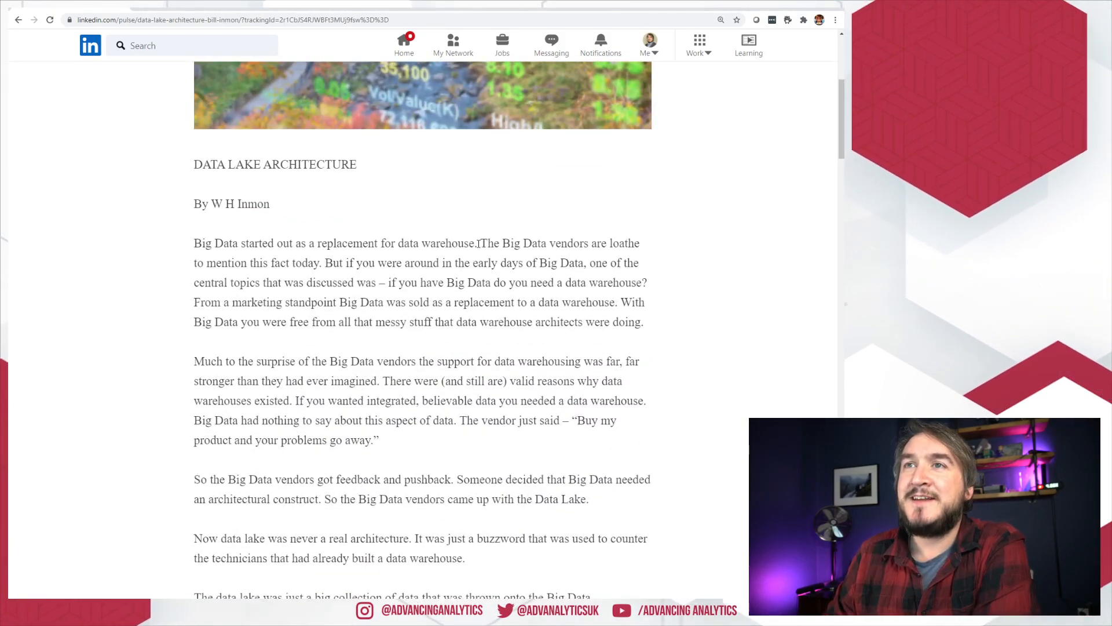
Step: Highlight the first sentence about Big Data replacing the data warehouse, then continue to the garbage-dump paragraph
{"action": "left_click_drag", "start_coordinate": [193, 242], "coordinate": [476, 242]}
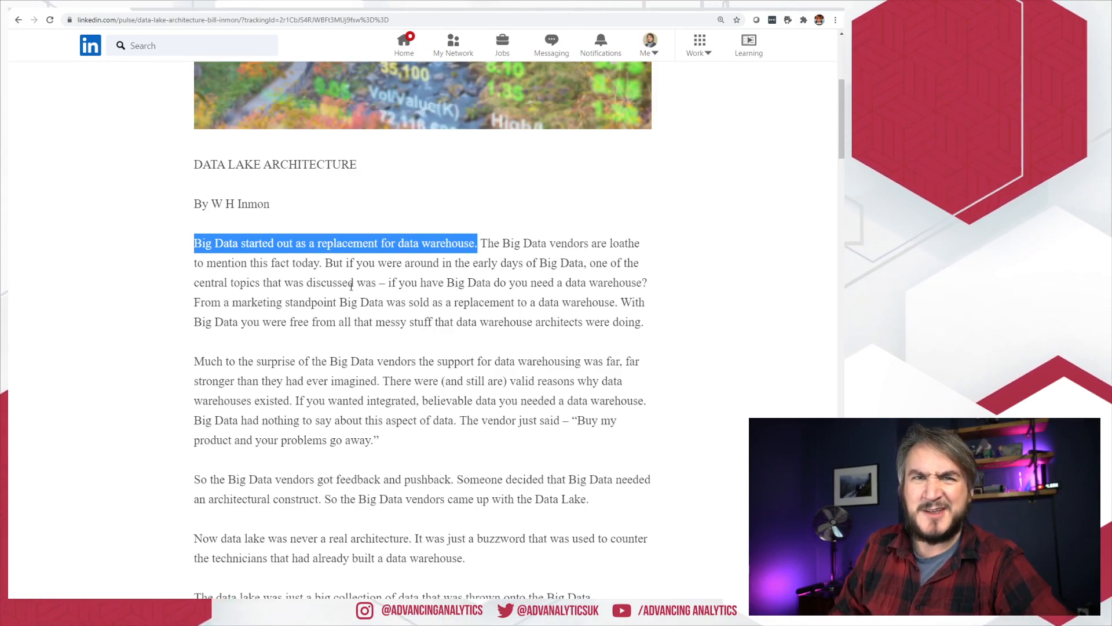
{"action": "mouse_move", "coordinate": [653, 315]}
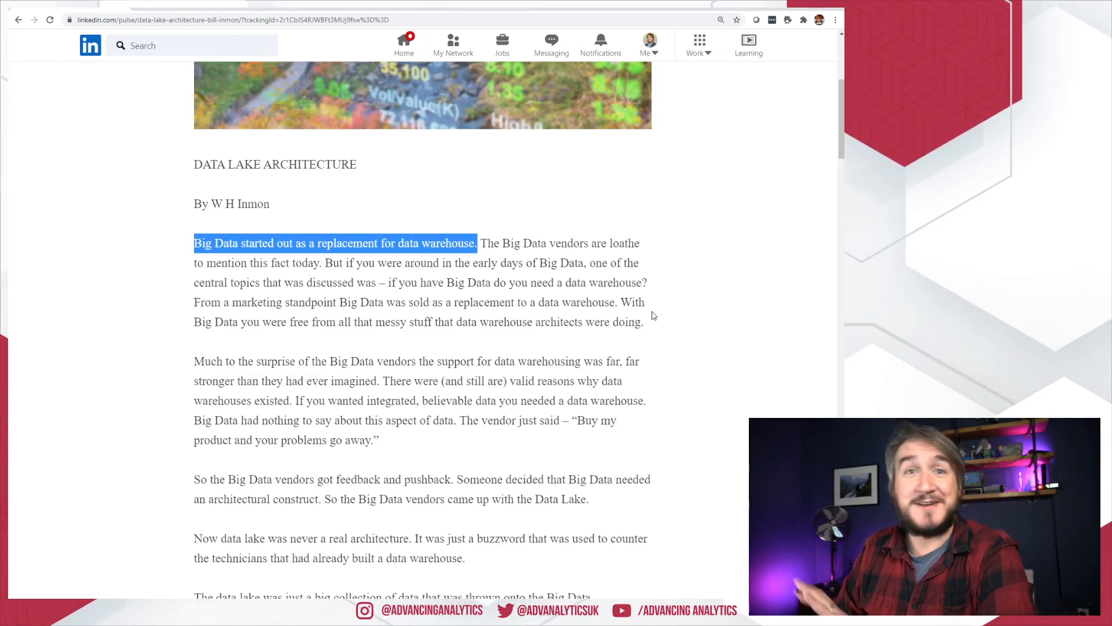
{"action": "scroll", "scroll_direction": "down", "scroll_amount": 3}
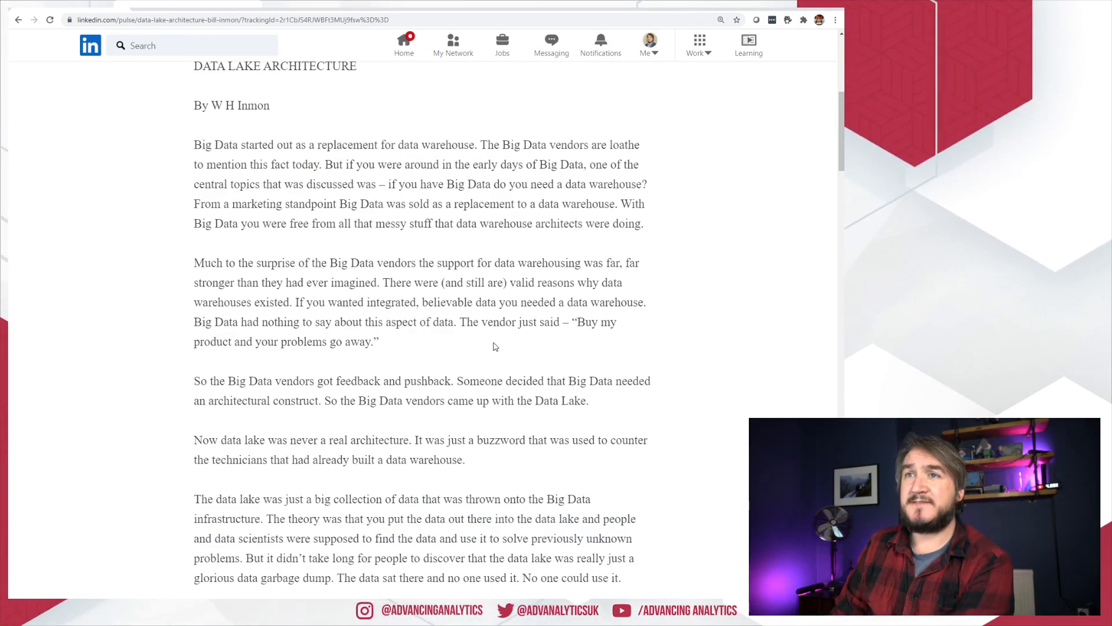
Step: Highlight the 'So the Big Data vendors got feedback and pushback…' paragraph introducing the Data Lake
{"action": "scroll", "scroll_direction": "down", "scroll_amount": 3}
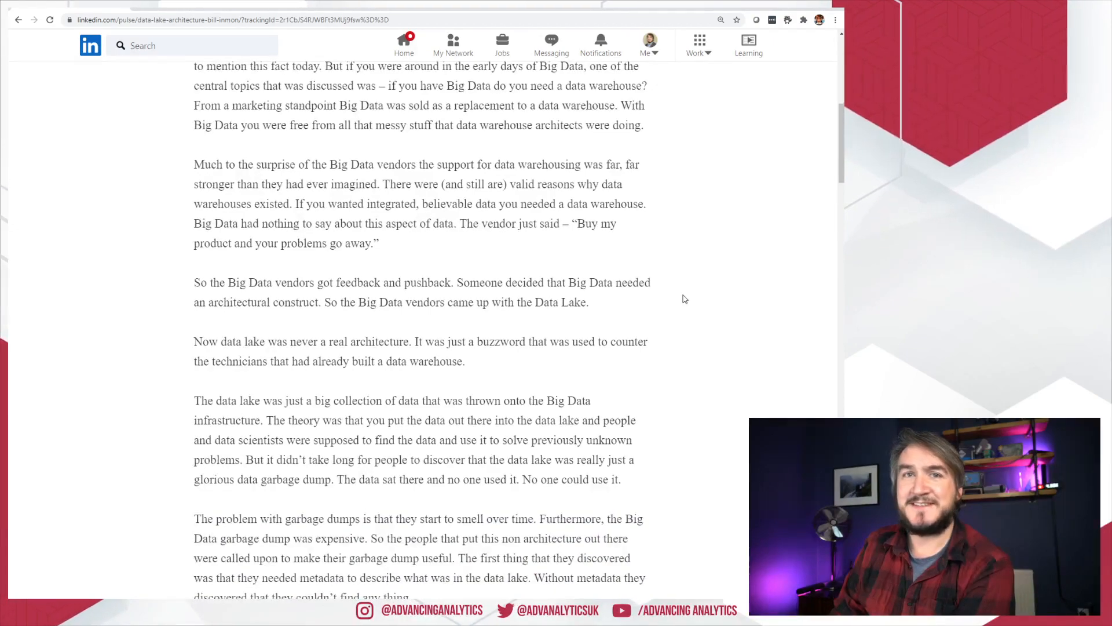
{"action": "scroll", "scroll_direction": "down", "scroll_amount": 3}
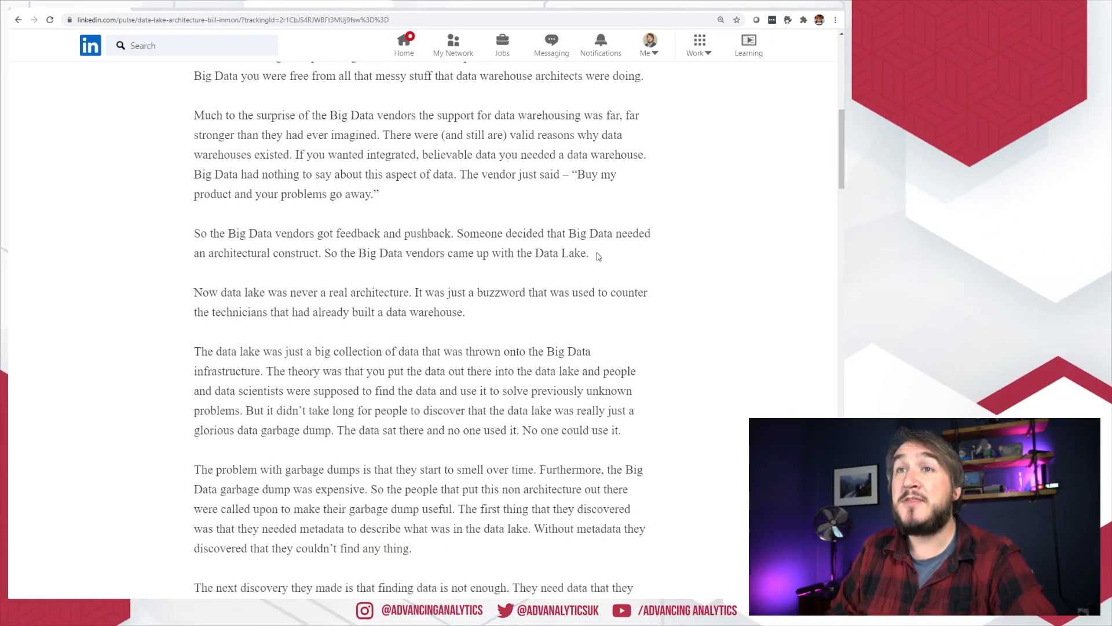
{"action": "left_click_drag", "start_coordinate": [194, 232], "coordinate": [589, 254]}
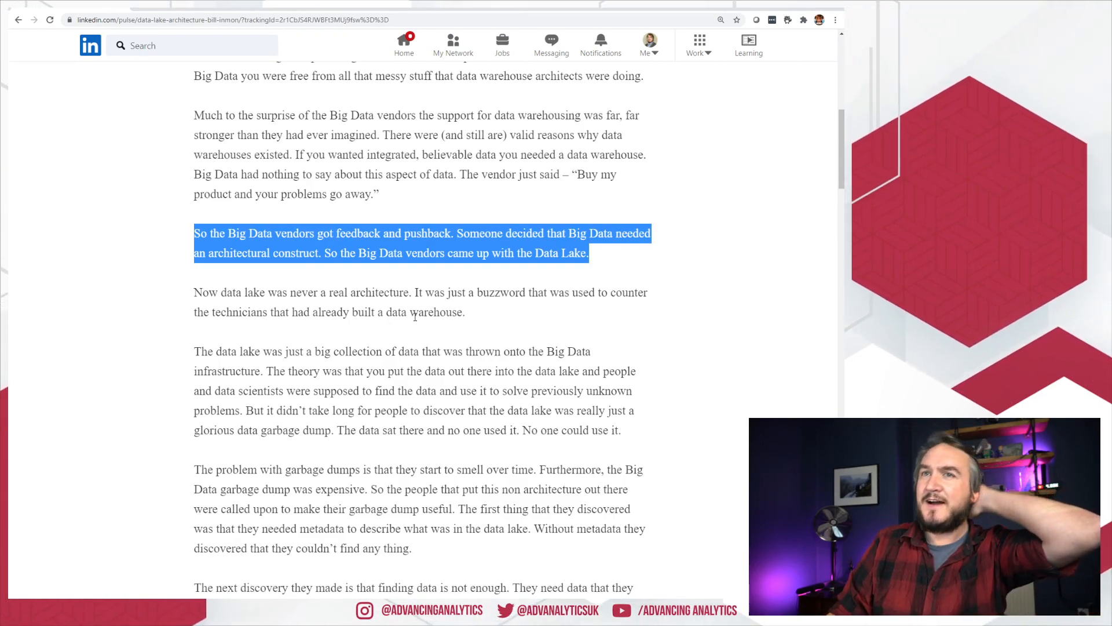
Step: Highlight a line further down, then reach the 'The next discovery they made…' paragraph
{"action": "scroll", "scroll_direction": "down", "scroll_amount": 3}
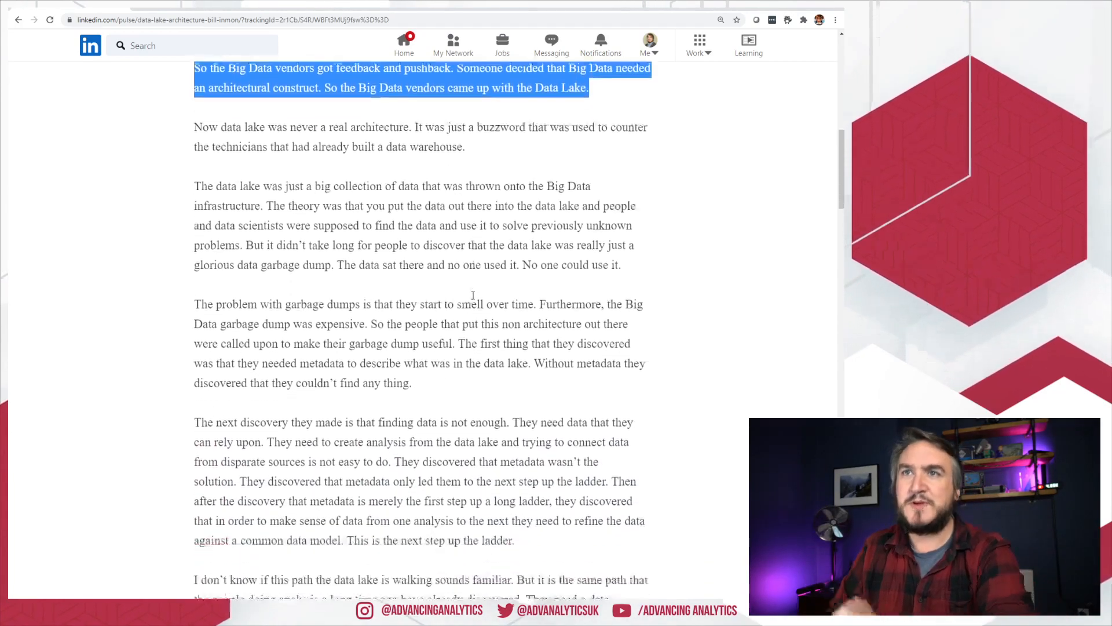
{"action": "scroll", "scroll_direction": "down", "scroll_amount": 3}
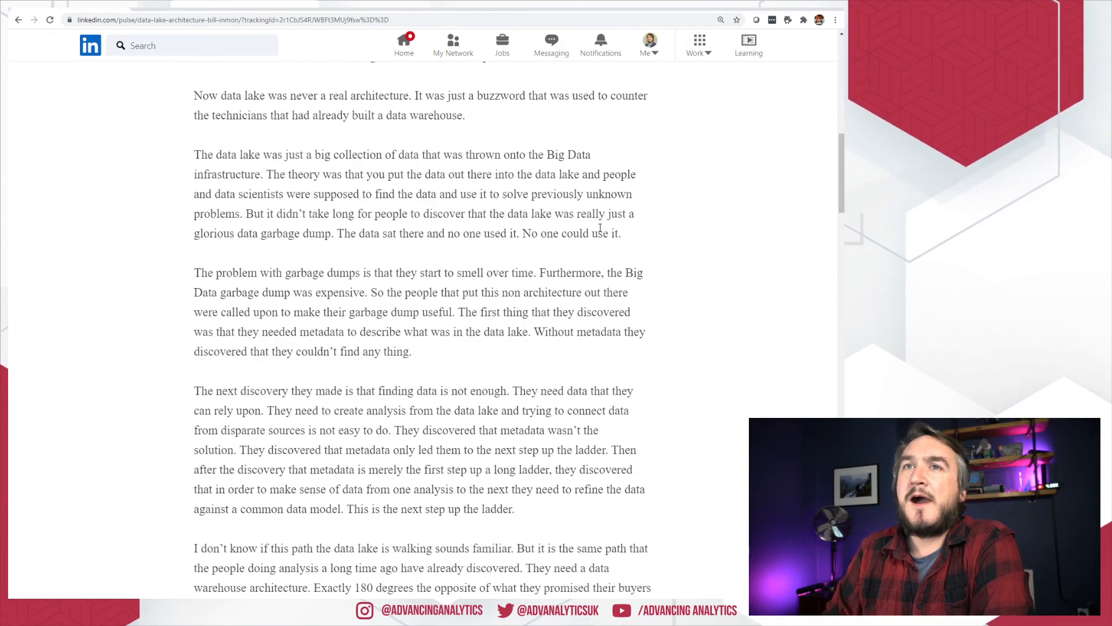
{"action": "scroll", "scroll_direction": "down", "scroll_amount": 3}
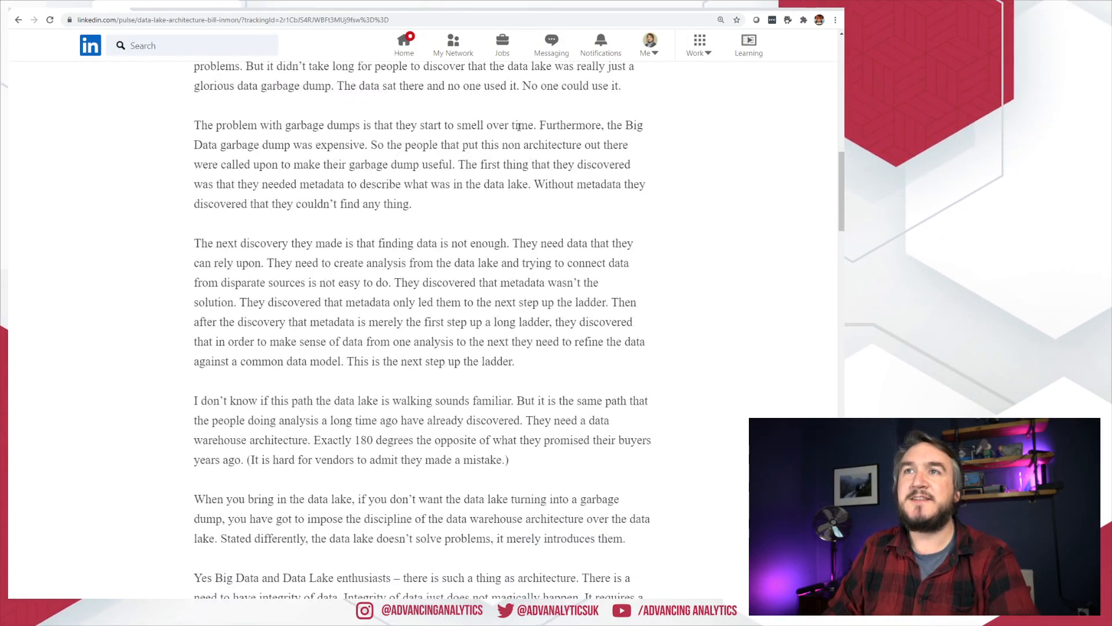
{"action": "left_click_drag", "start_coordinate": [194, 125], "coordinate": [536, 125]}
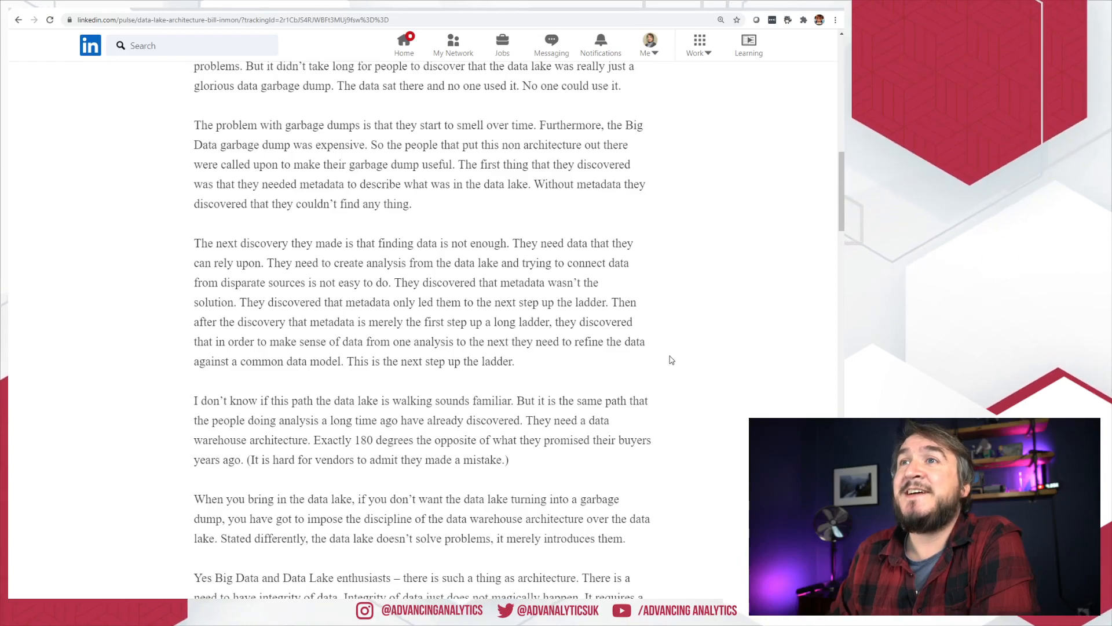
{"action": "scroll", "scroll_direction": "down", "scroll_amount": 3}
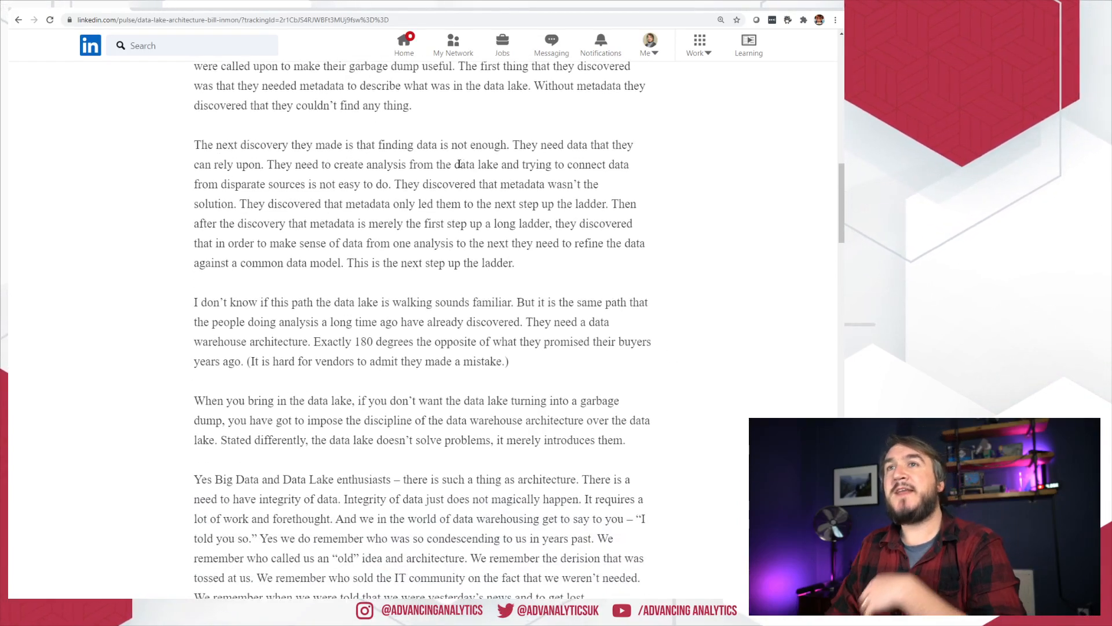
{"action": "mouse_move", "coordinate": [693, 277]}
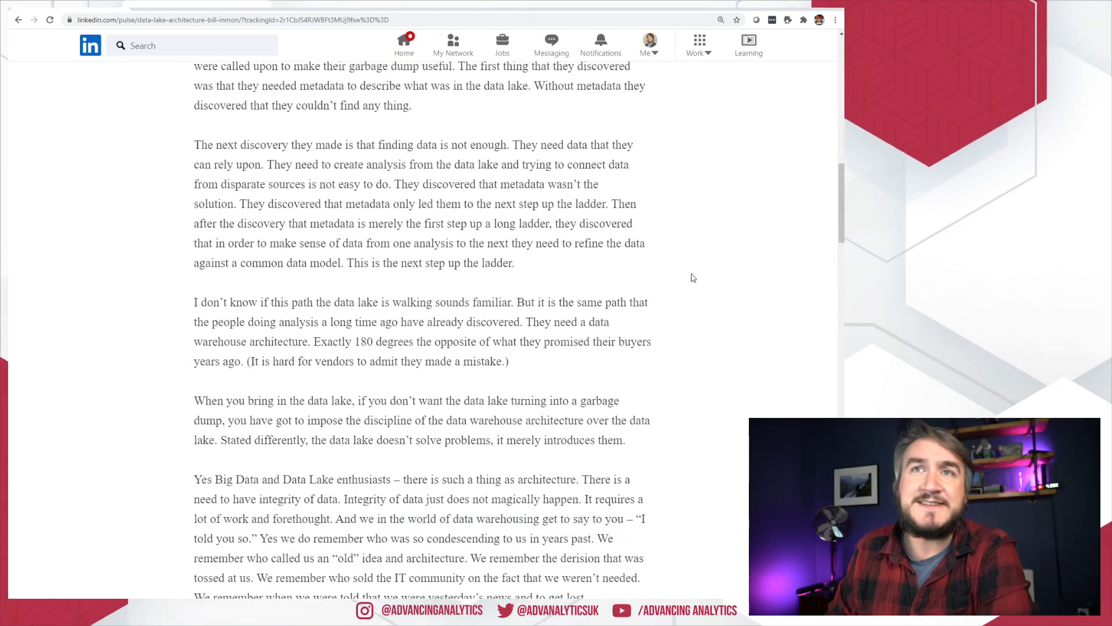
{"action": "mouse_move", "coordinate": [628, 266]}
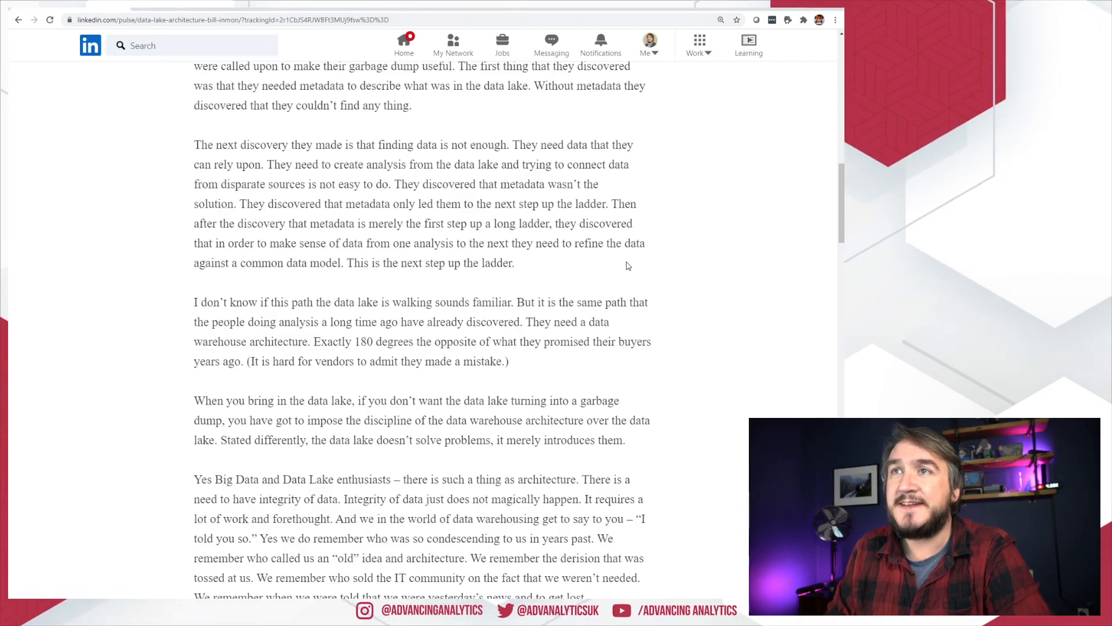
Step: Highlight the full paragraph from 'The next discovery they made…' through 'This is the next step up the ladder.'
{"action": "left_click_drag", "start_coordinate": [239, 163], "coordinate": [515, 263]}
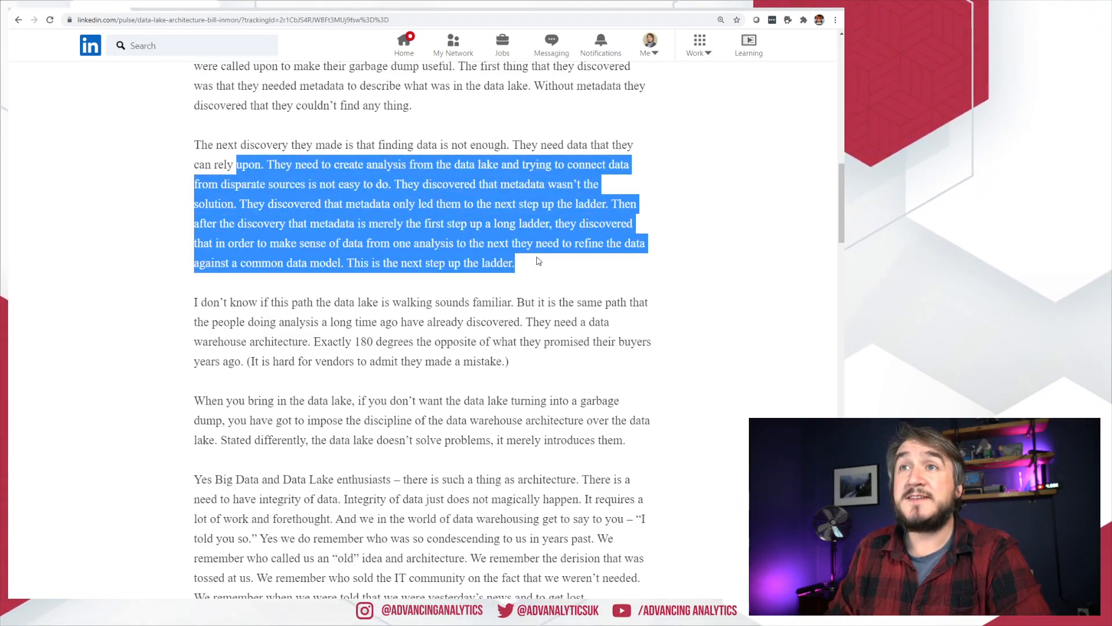
{"action": "left_click", "coordinate": [531, 270]}
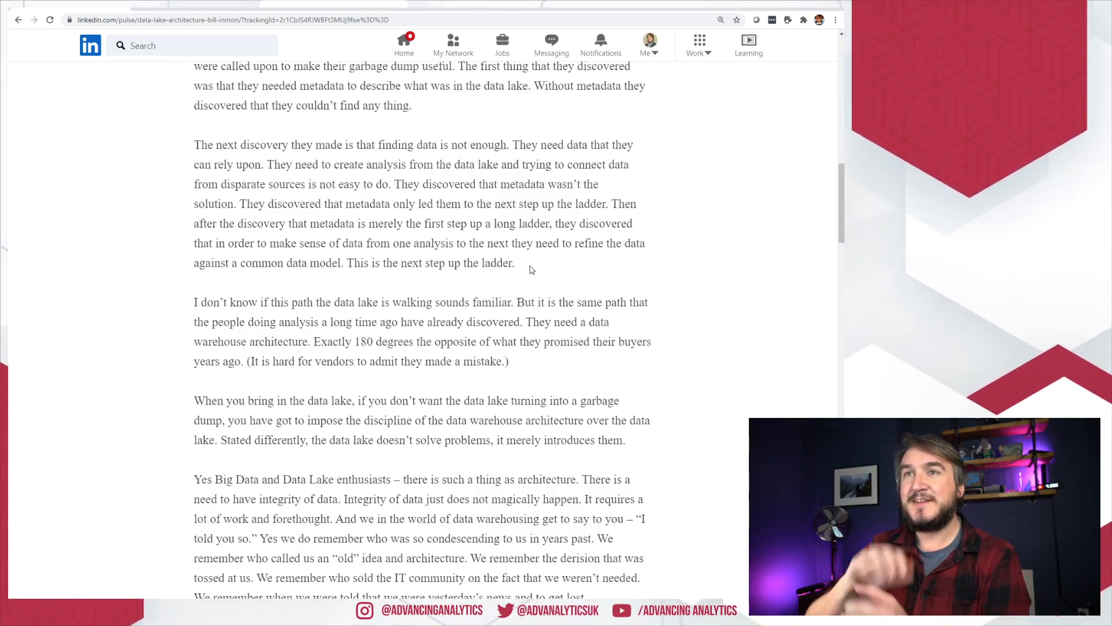
{"action": "left_click_drag", "start_coordinate": [391, 184], "coordinate": [514, 264]}
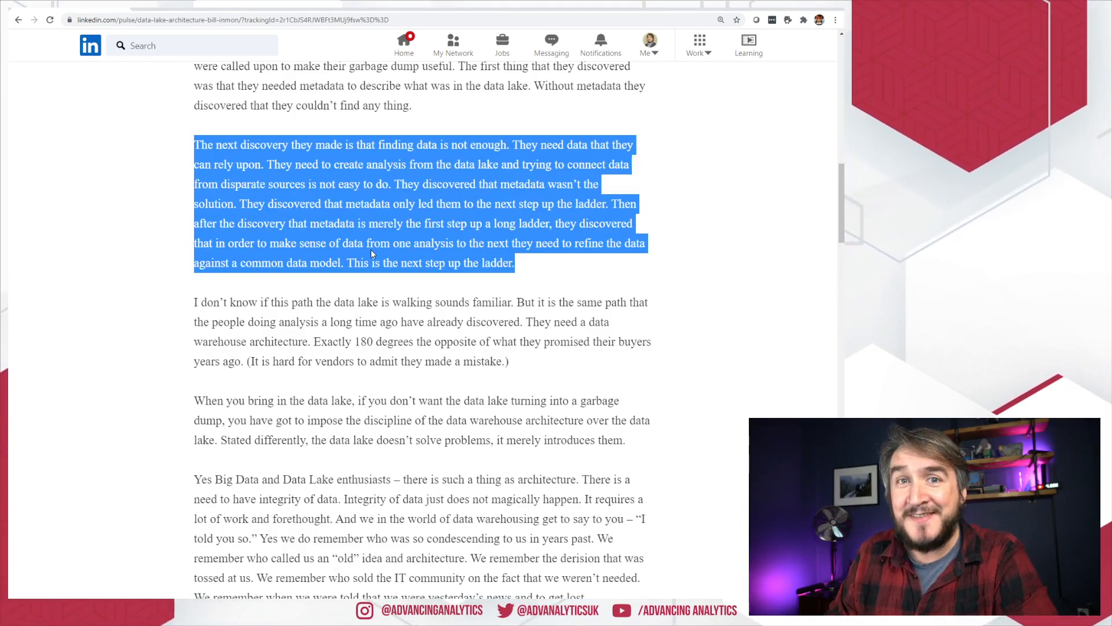
{"action": "mouse_move", "coordinate": [559, 266]}
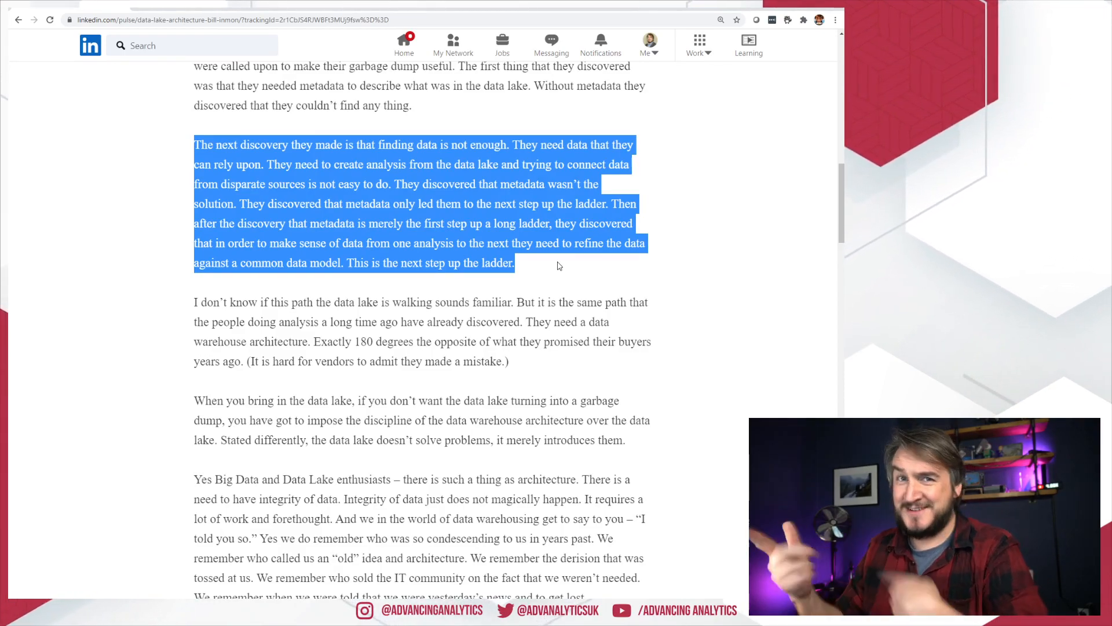
{"action": "mouse_move", "coordinate": [559, 298]}
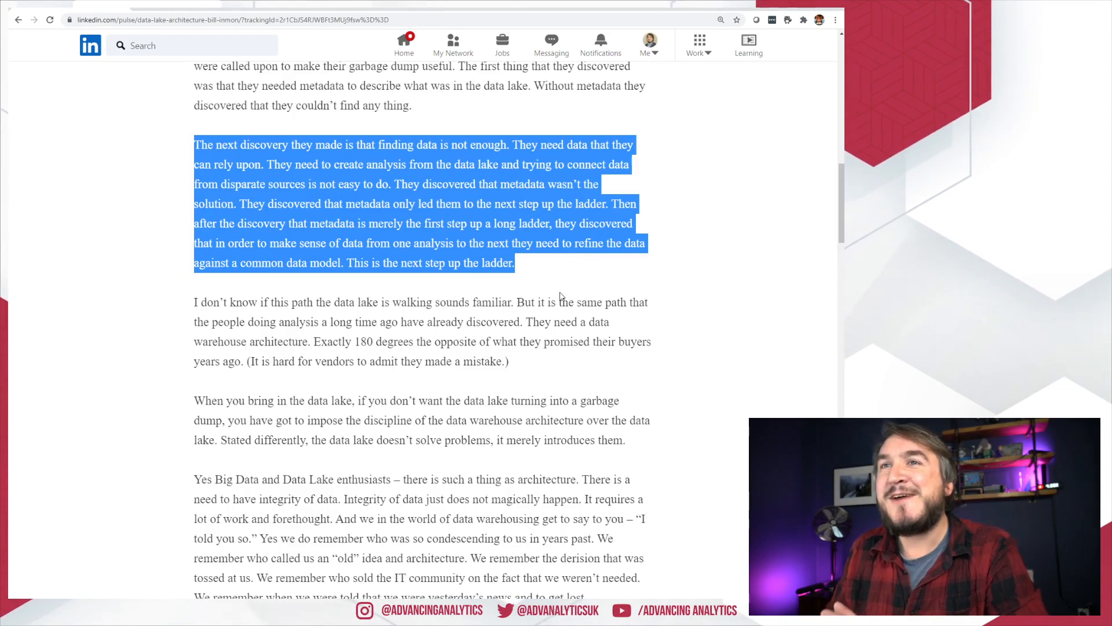
Step: Highlight the data warehouse paragraph's end, then 'Exactly 180 degrees the opposite… admit they made a mistake.)'
{"action": "left_click_drag", "start_coordinate": [353, 321], "coordinate": [510, 361]}
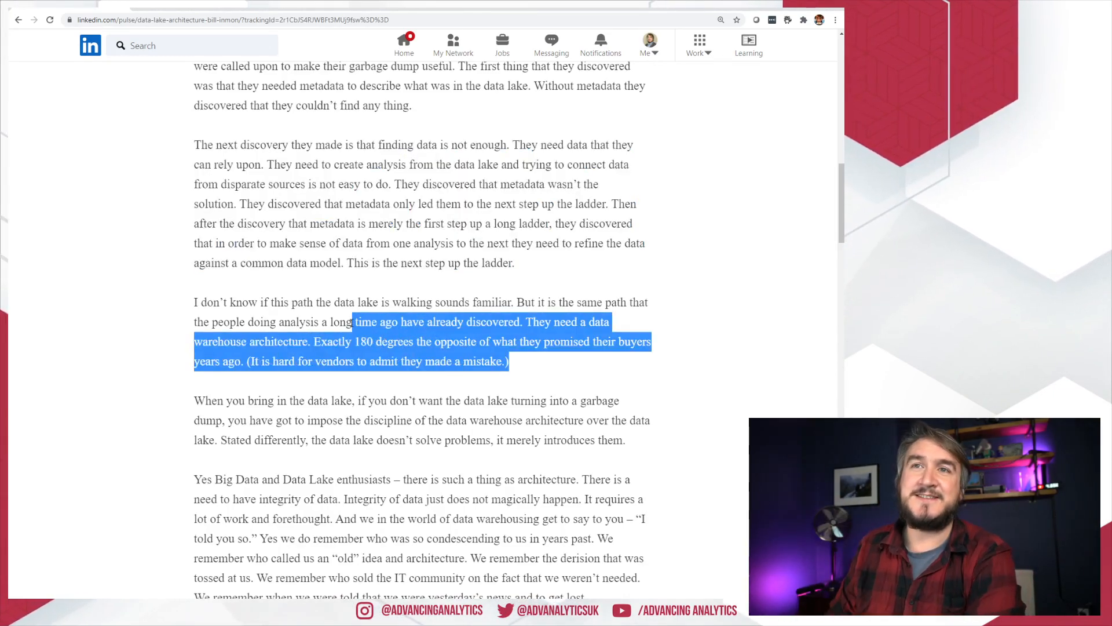
{"action": "scroll", "scroll_direction": "down", "scroll_amount": 3}
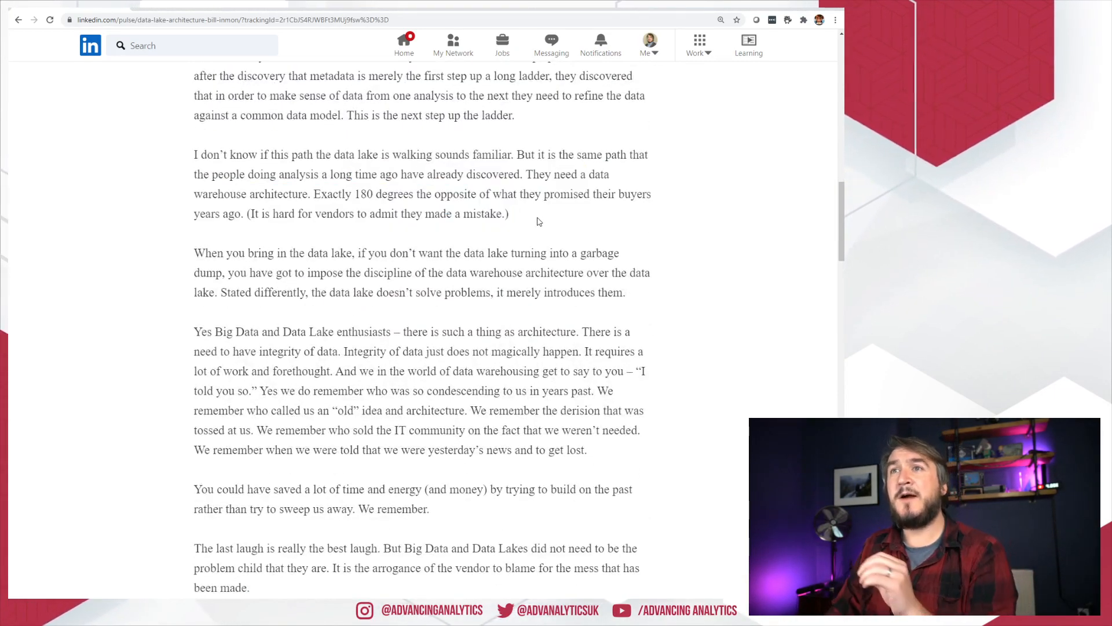
{"action": "left_click_drag", "start_coordinate": [315, 193], "coordinate": [508, 213]}
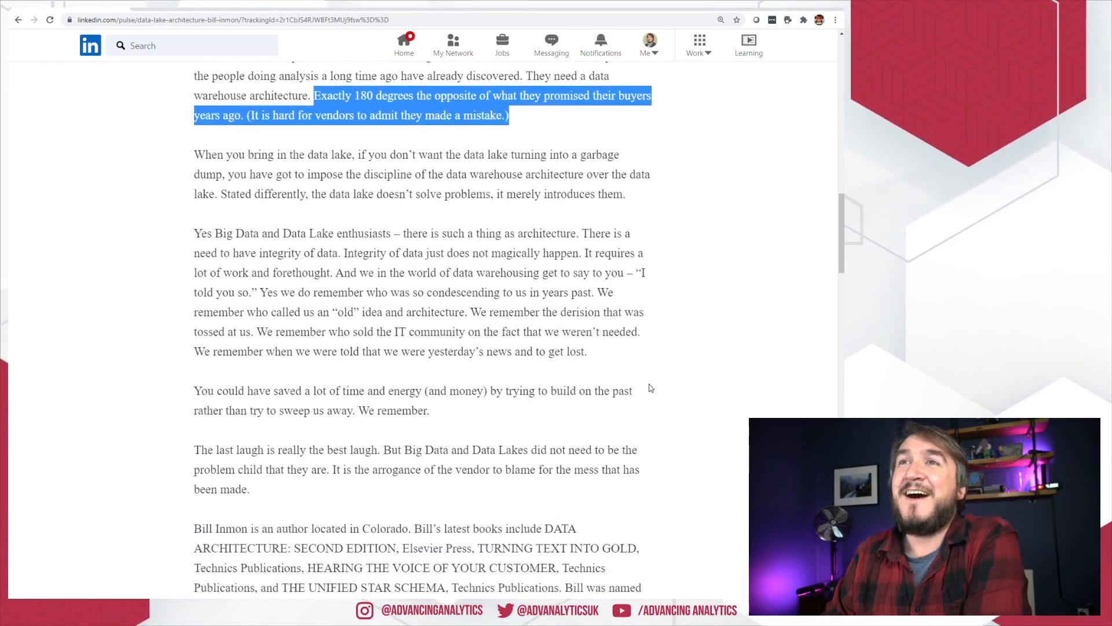
Step: Highlight 'Data and Data Lake enthusiasts – there is such a thing as architecture', then continue to the author bio
{"action": "left_click_drag", "start_coordinate": [233, 233], "coordinate": [460, 233]}
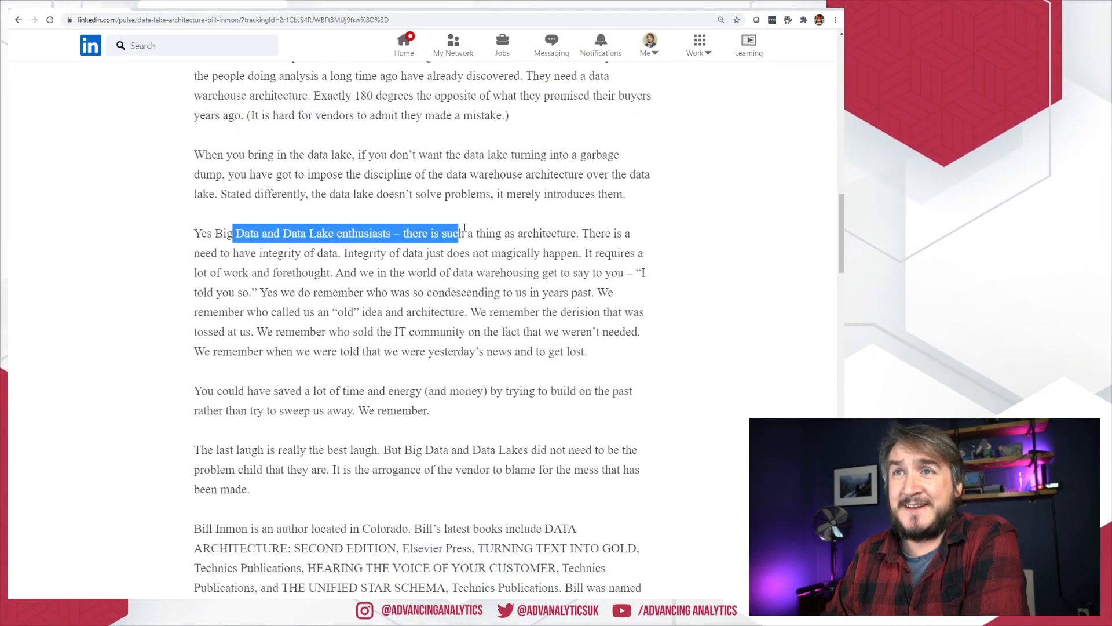
{"action": "left_click_drag", "start_coordinate": [460, 233], "coordinate": [577, 233]}
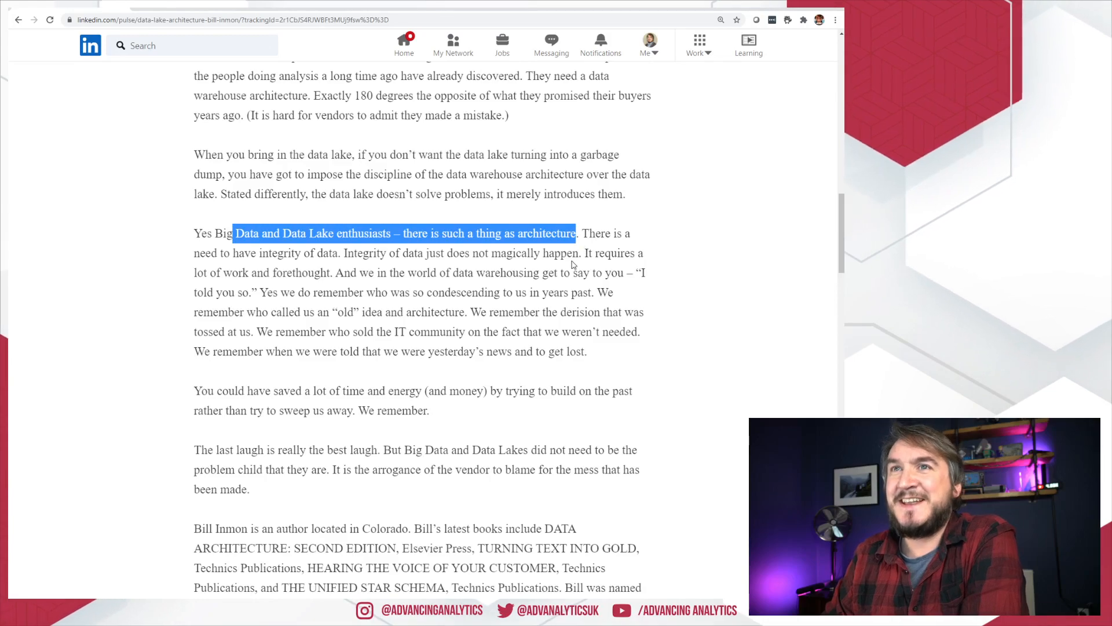
{"action": "scroll", "scroll_direction": "down", "scroll_amount": 3}
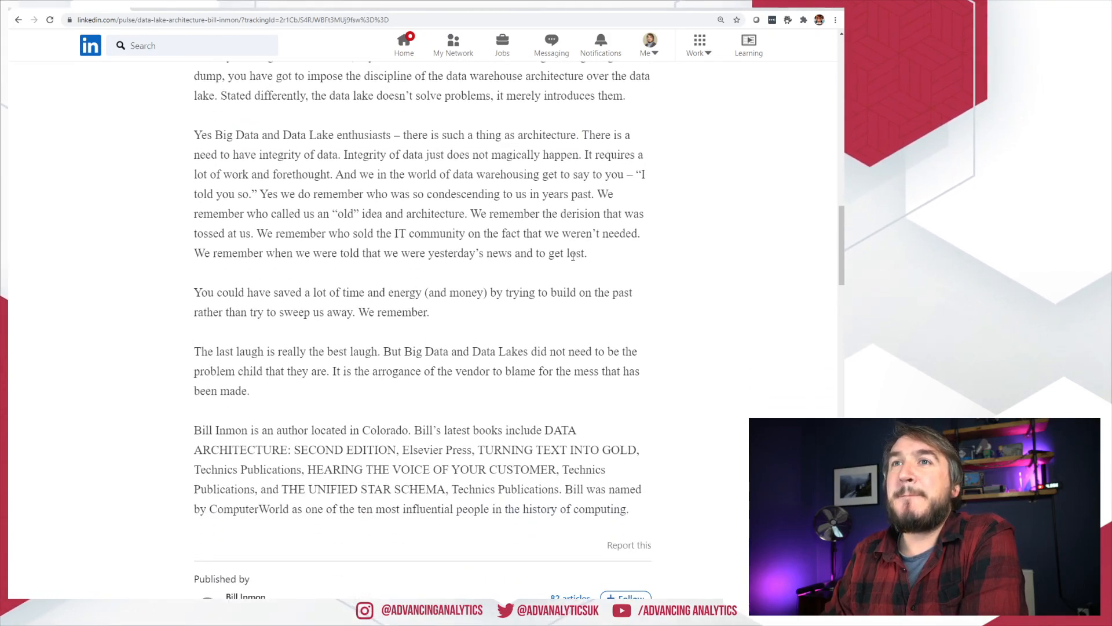